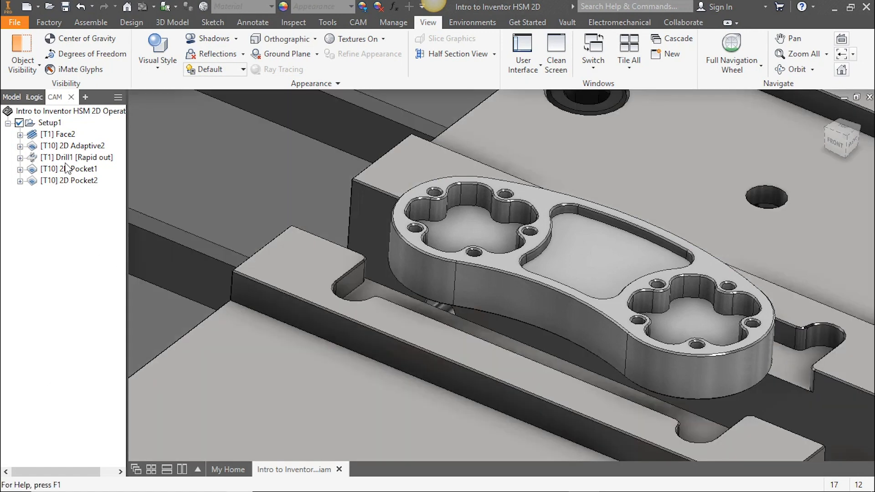
Step: Select Drill1 and 2D Pocket1 together in the CAM browser and bring up their context menu
click(77, 157)
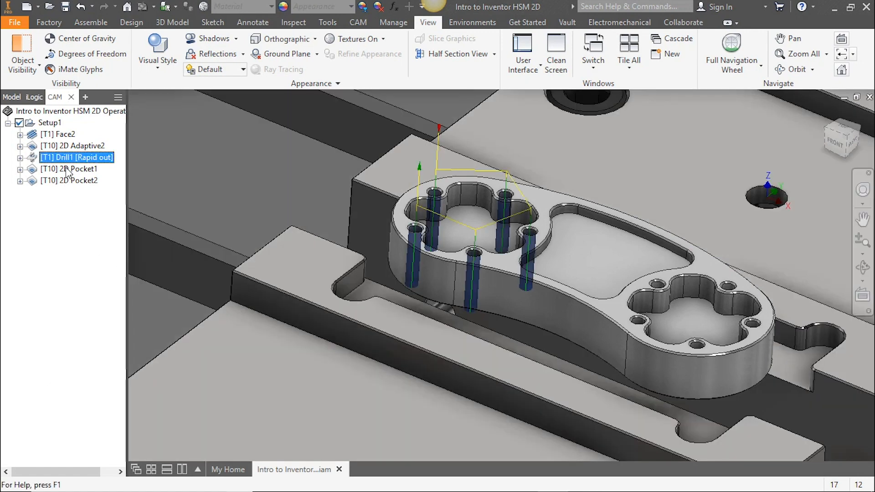
click(69, 168)
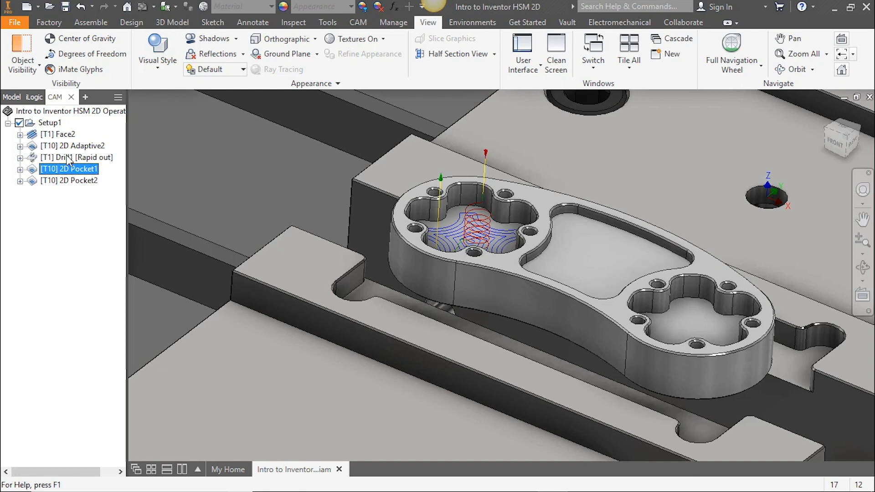
right_click(77, 157)
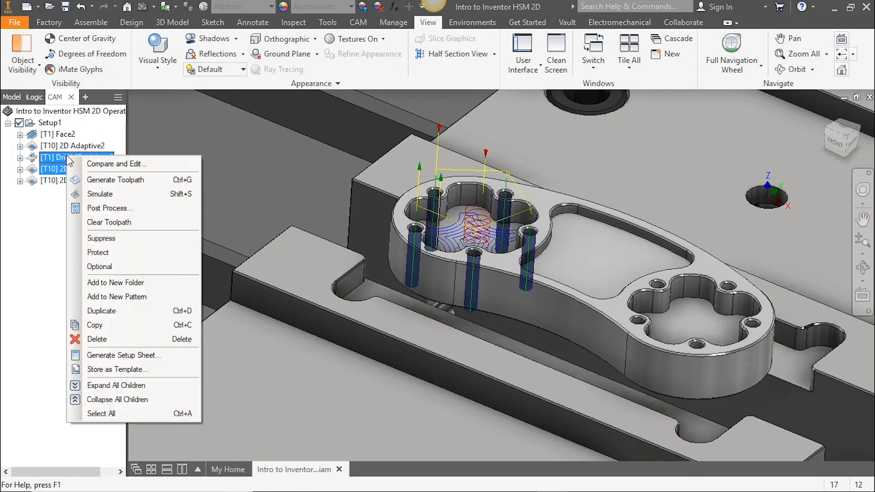
mouse_move(117, 163)
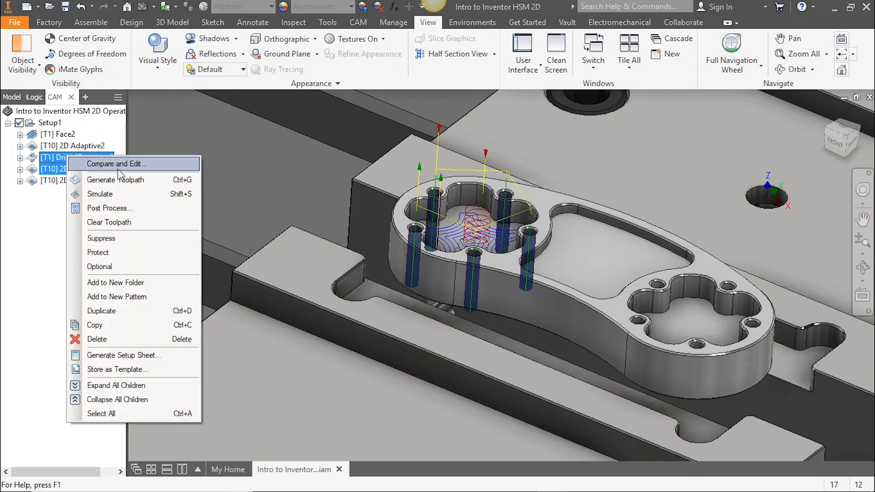
Step: Add the selected operations to a new pattern and set its type to Mirror pattern
click(117, 296)
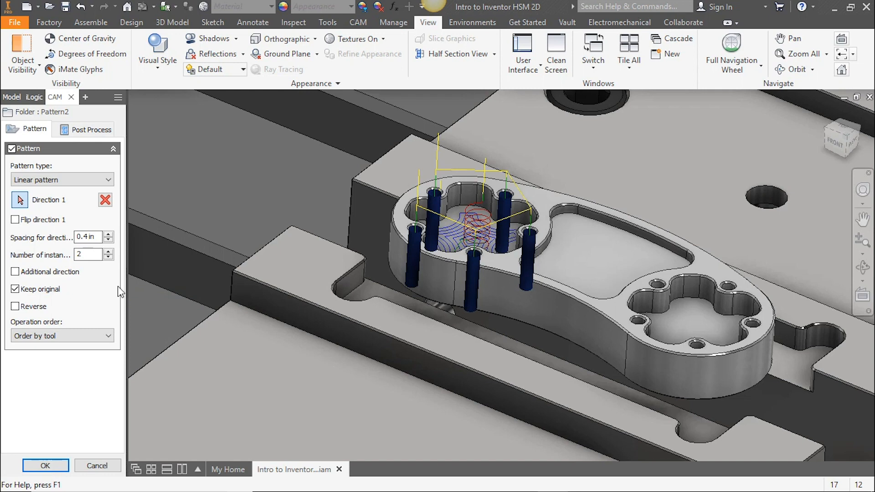
mouse_move(61, 180)
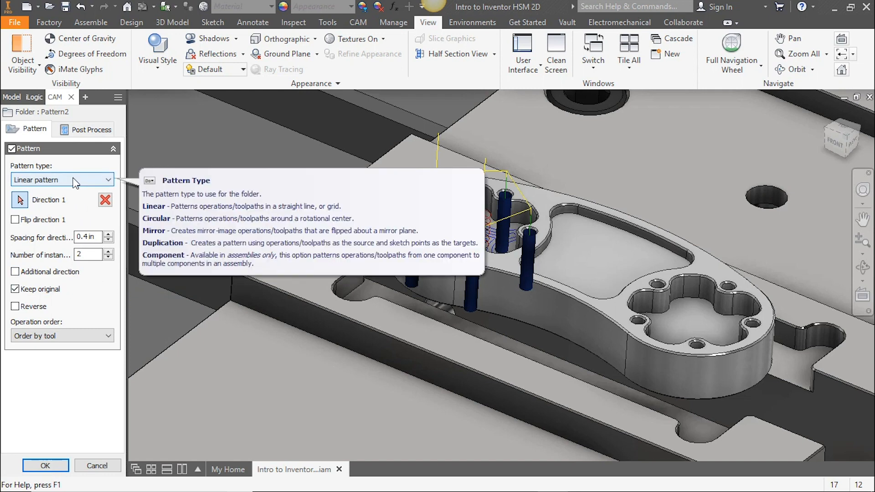
click(61, 180)
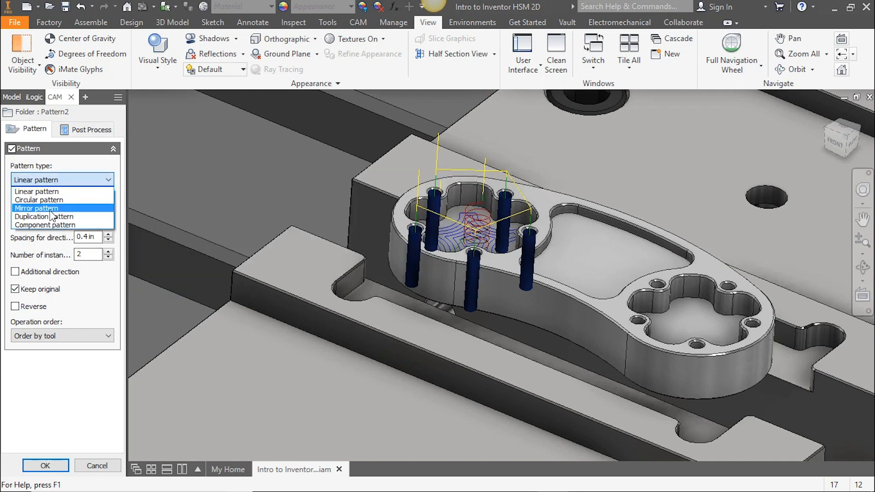
click(38, 207)
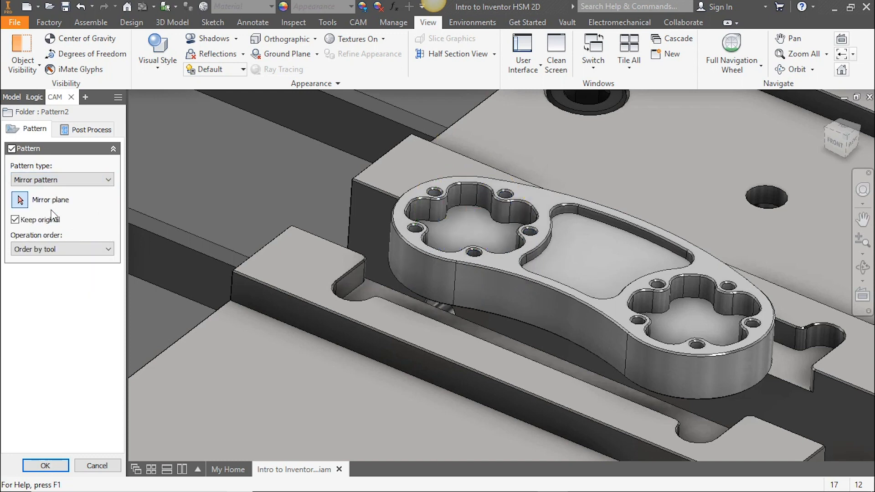
mouse_move(41, 208)
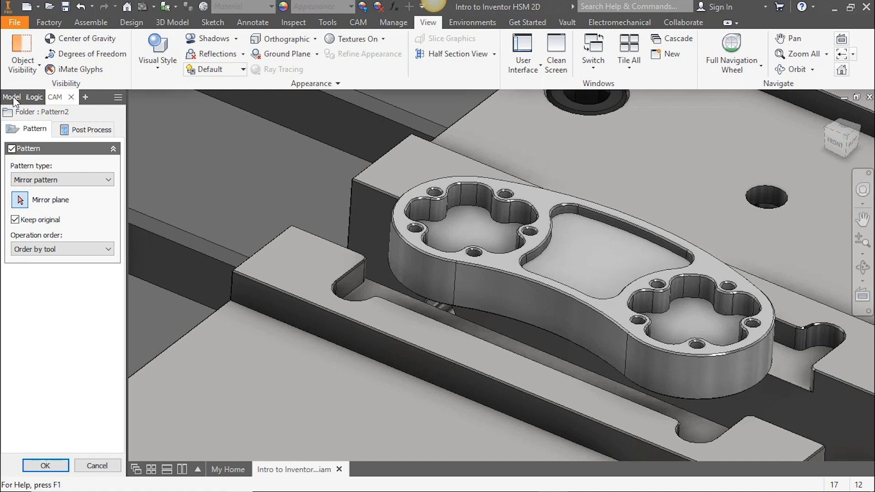
Step: Choose the vise origin's YZ Plane in the Model browser as the mirror plane
click(44, 465)
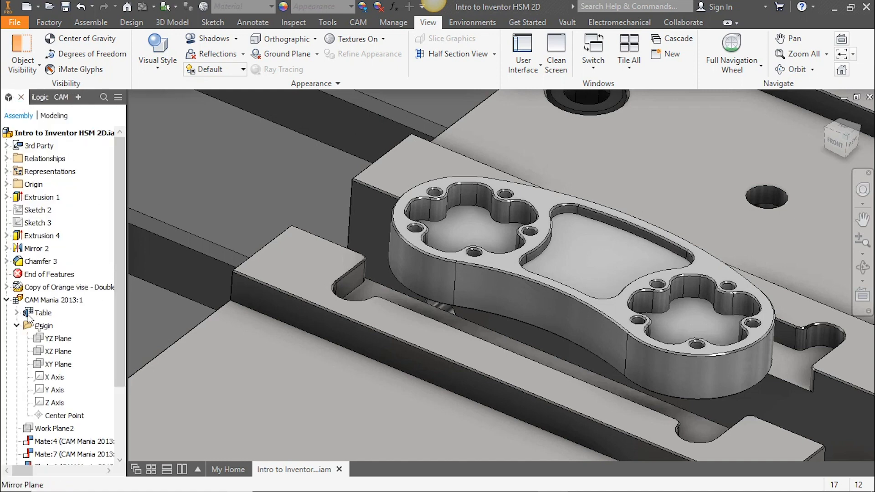
click(56, 363)
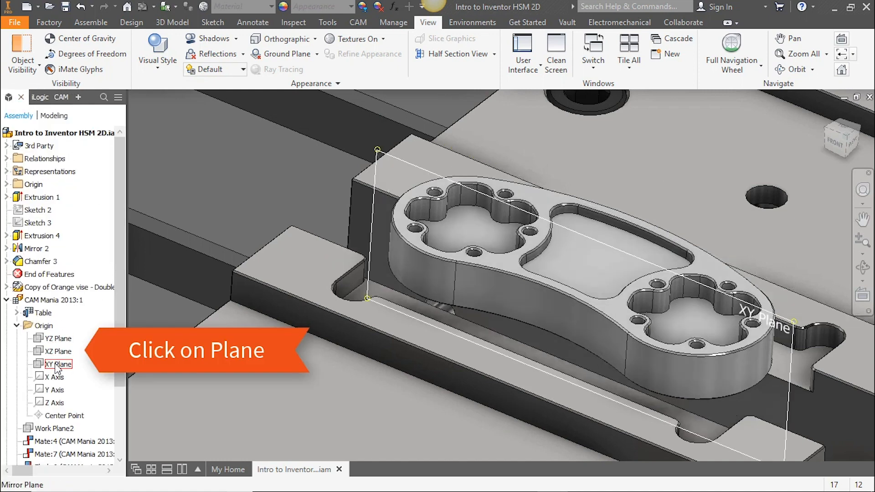
click(55, 339)
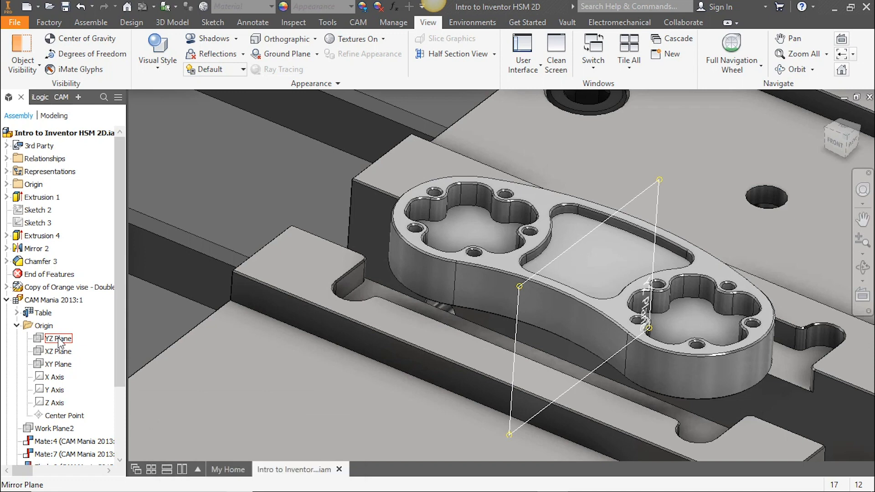
click(57, 338)
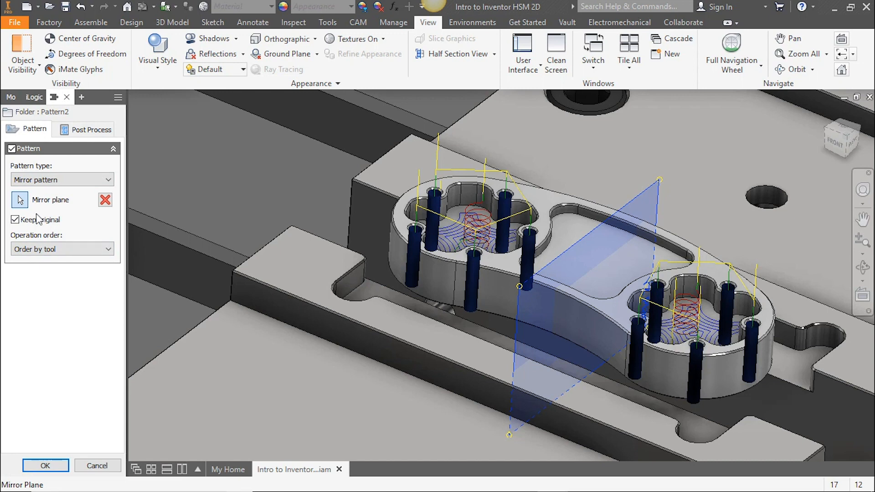
Step: Keep the operation order as Order by tool and confirm the mirror pattern
click(61, 249)
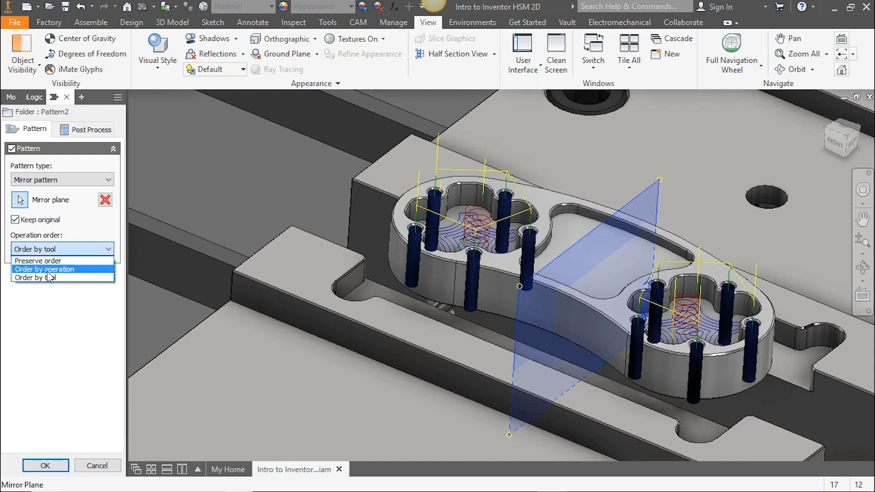
click(36, 277)
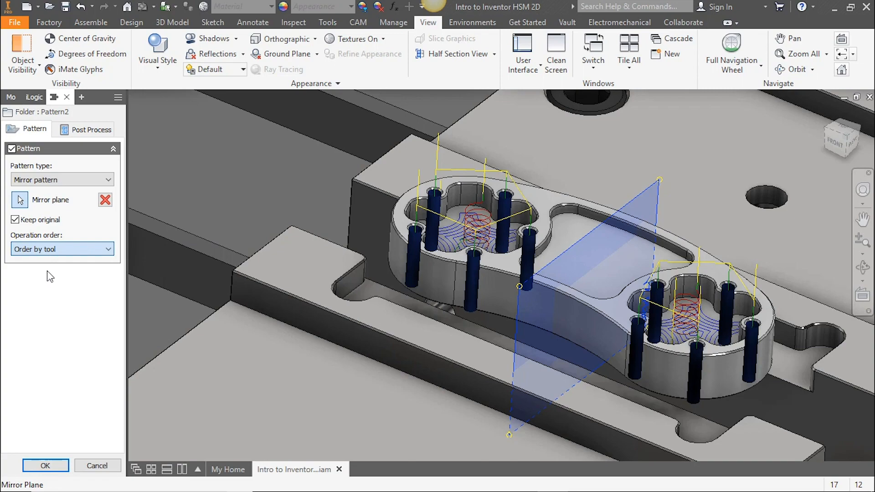
click(61, 248)
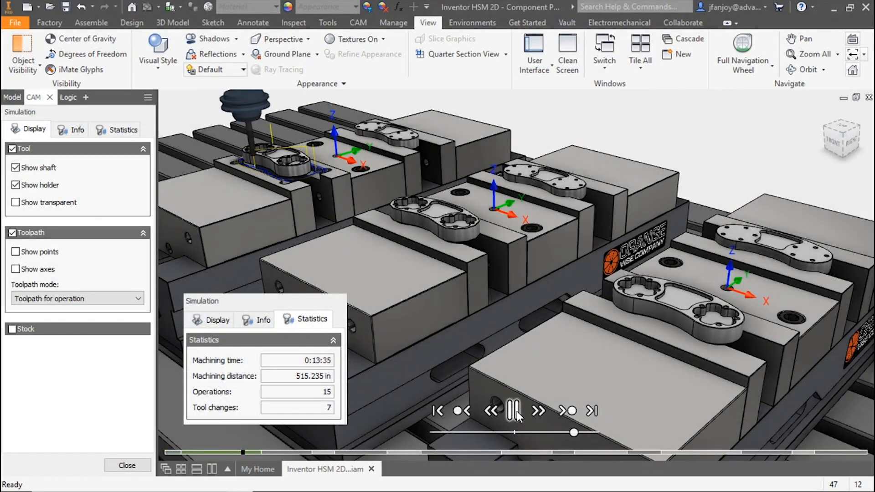
Step: Step through the multi-vise machining simulation using the playback controls
click(537, 411)
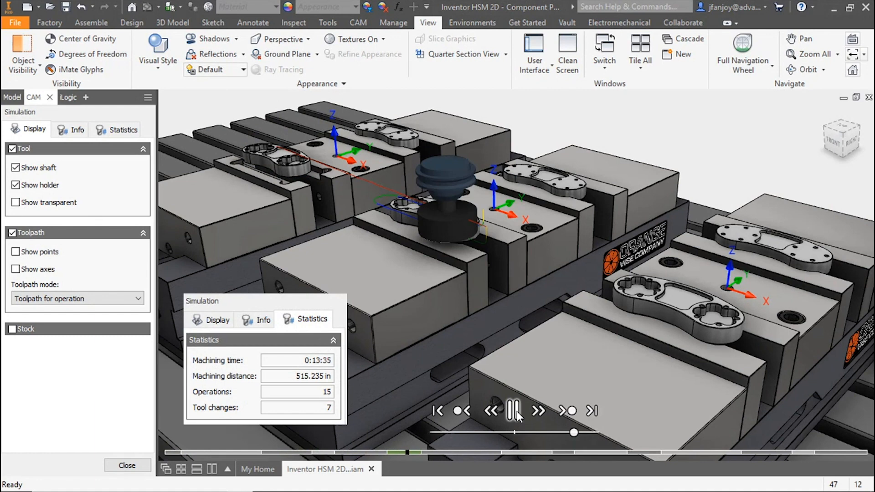
click(538, 411)
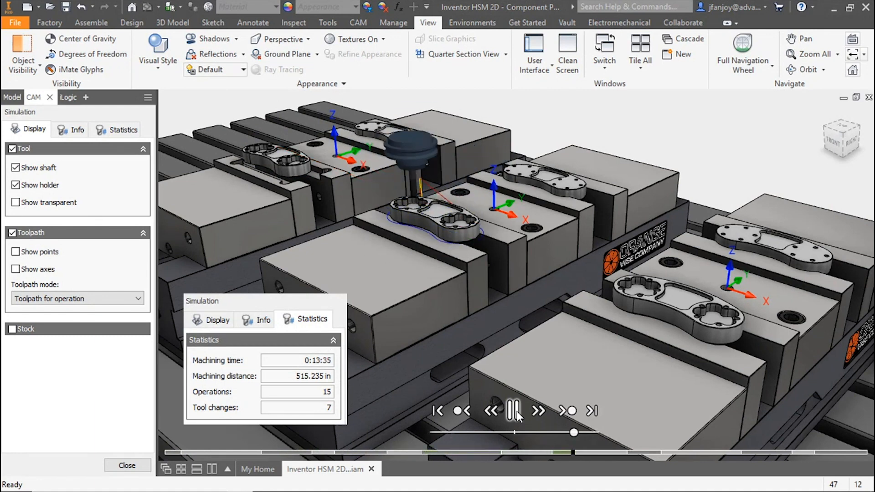
click(538, 411)
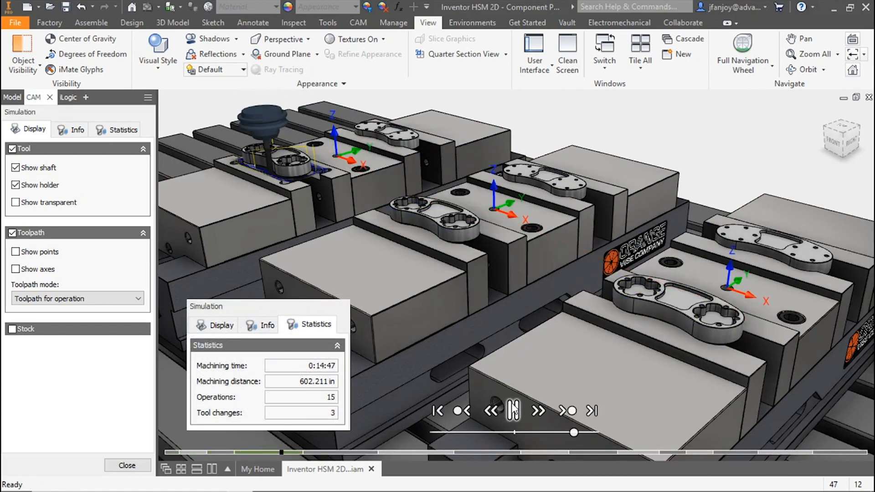
click(511, 411)
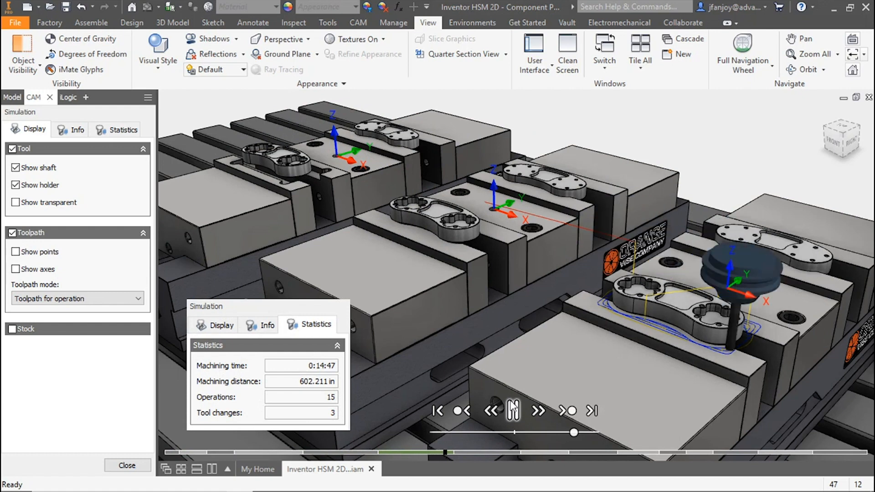
click(511, 411)
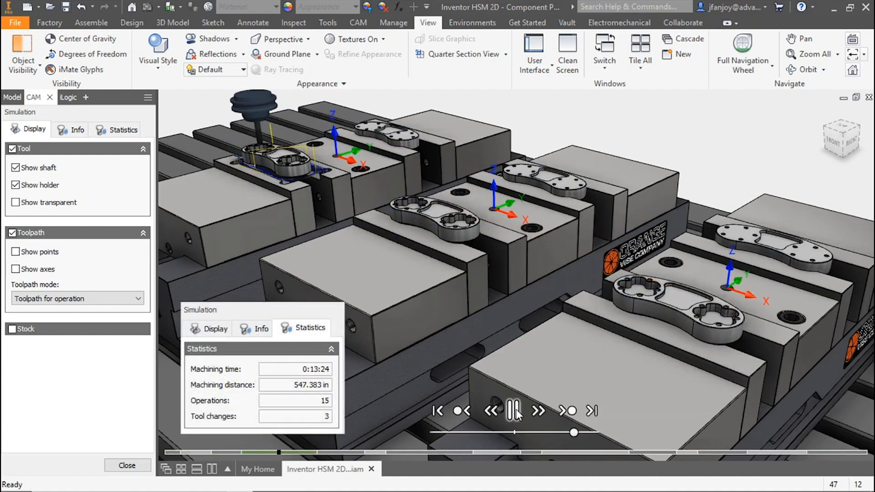
click(513, 411)
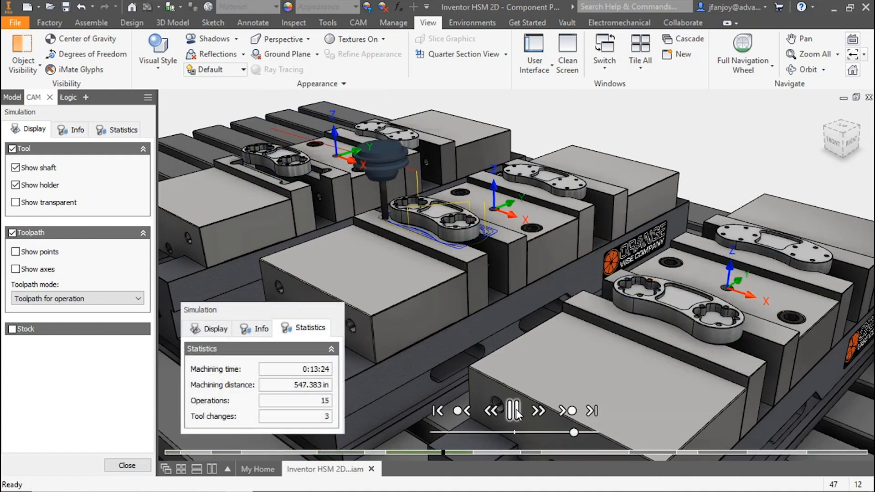
click(514, 411)
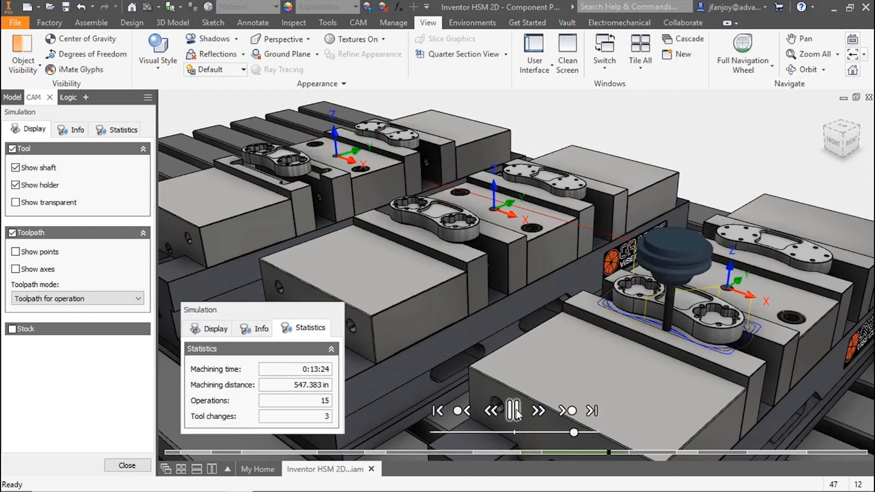
click(513, 411)
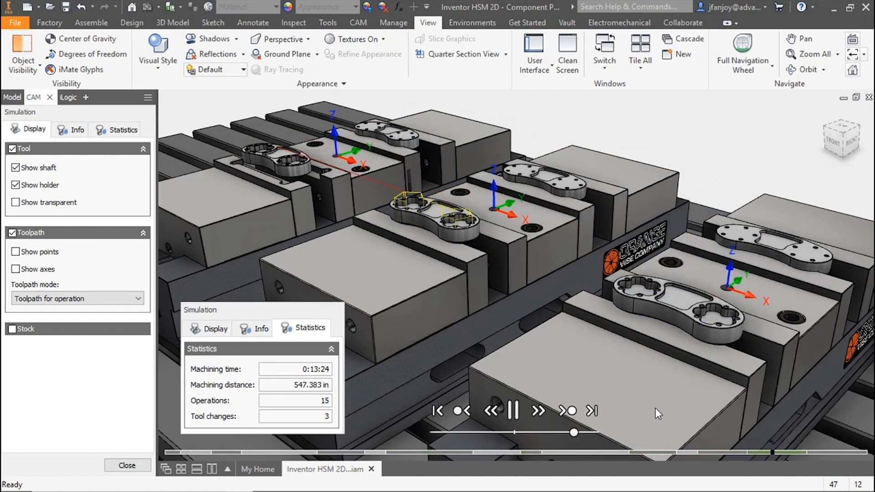
click(511, 411)
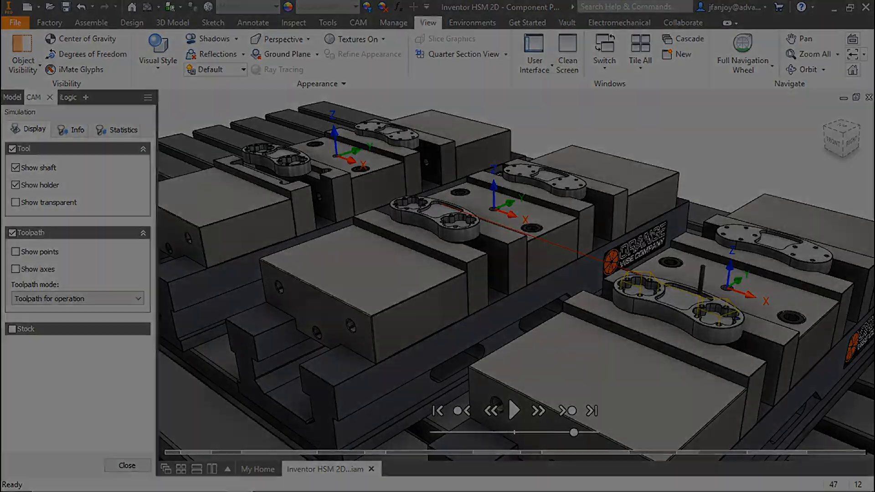
click(127, 465)
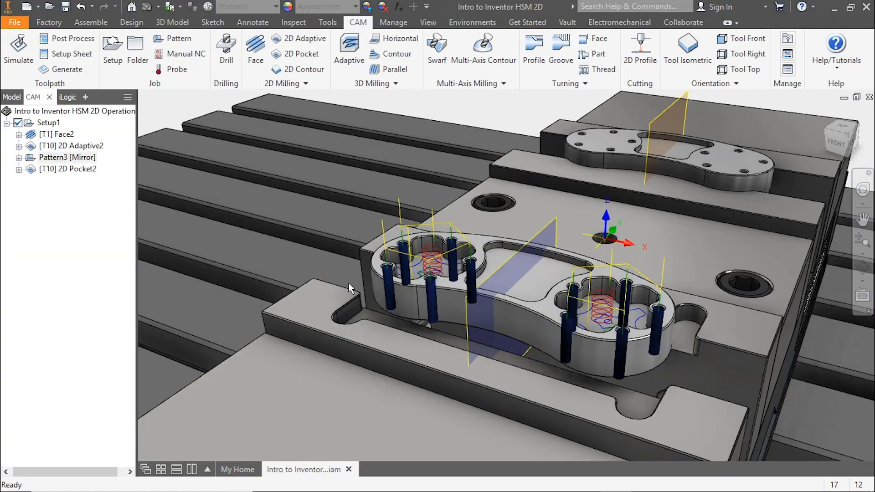
Step: Select Pattern3 [Mirror] and start Simulate (All) on Setup1
click(66, 157)
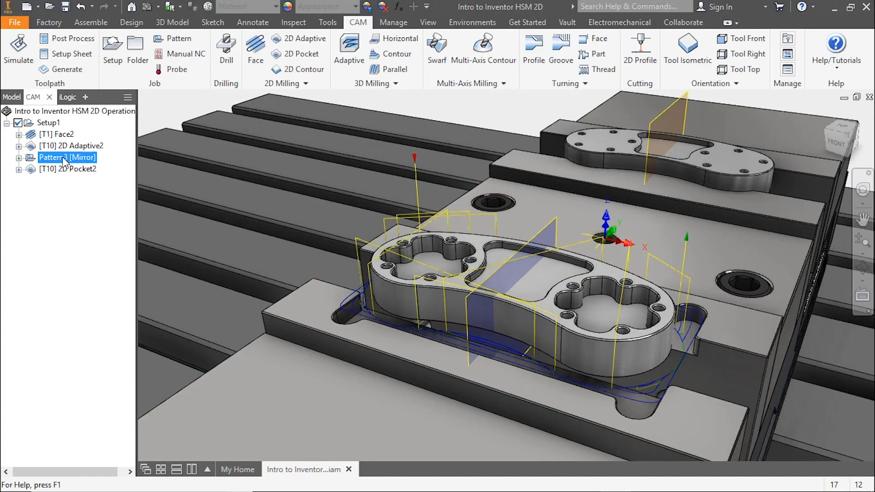
right_click(48, 122)
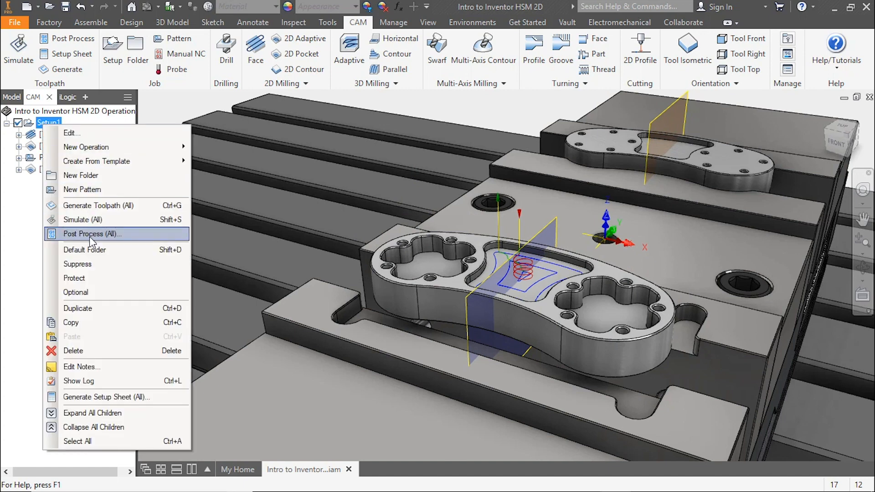
click(83, 220)
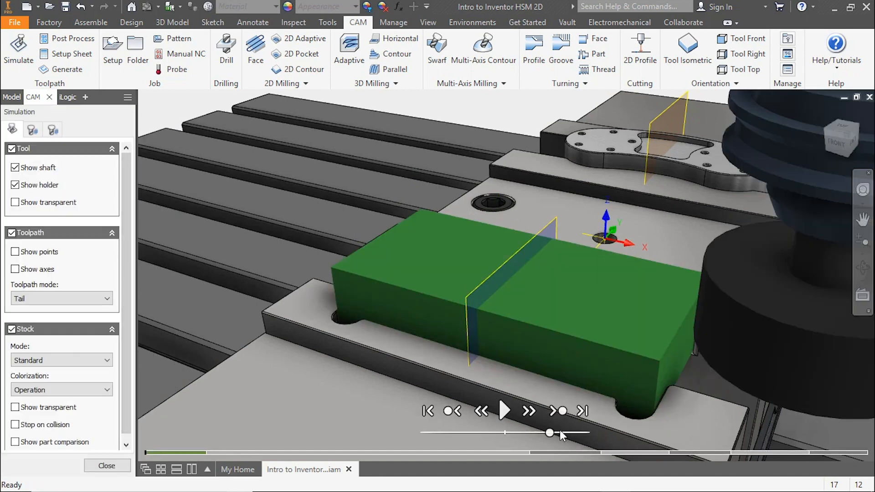
Step: Play the stock simulation so the mirrored pockets are cut into the top face
click(503, 411)
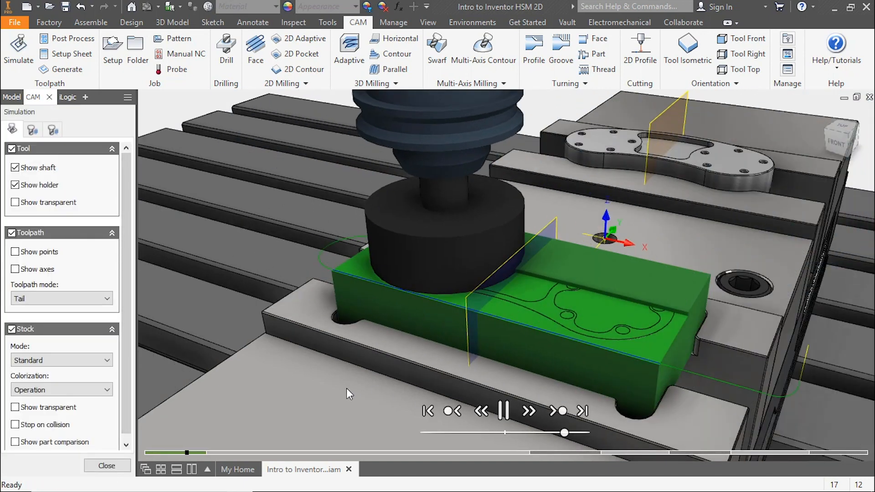
click(502, 411)
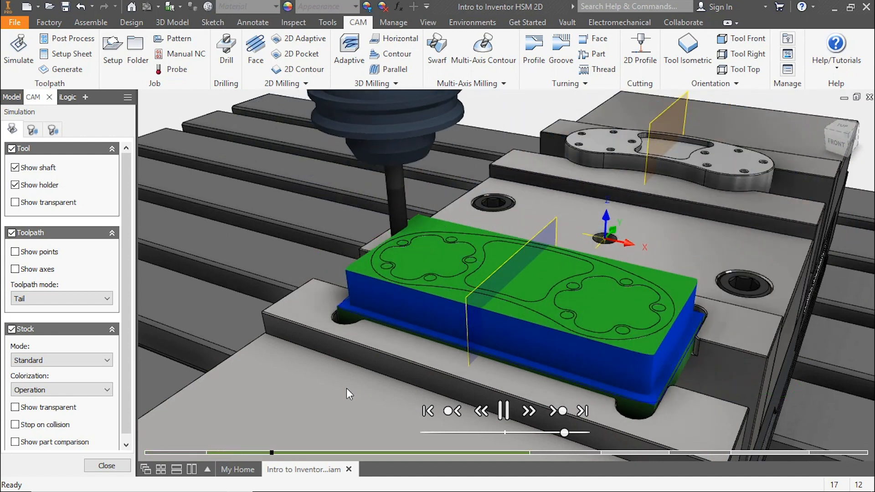